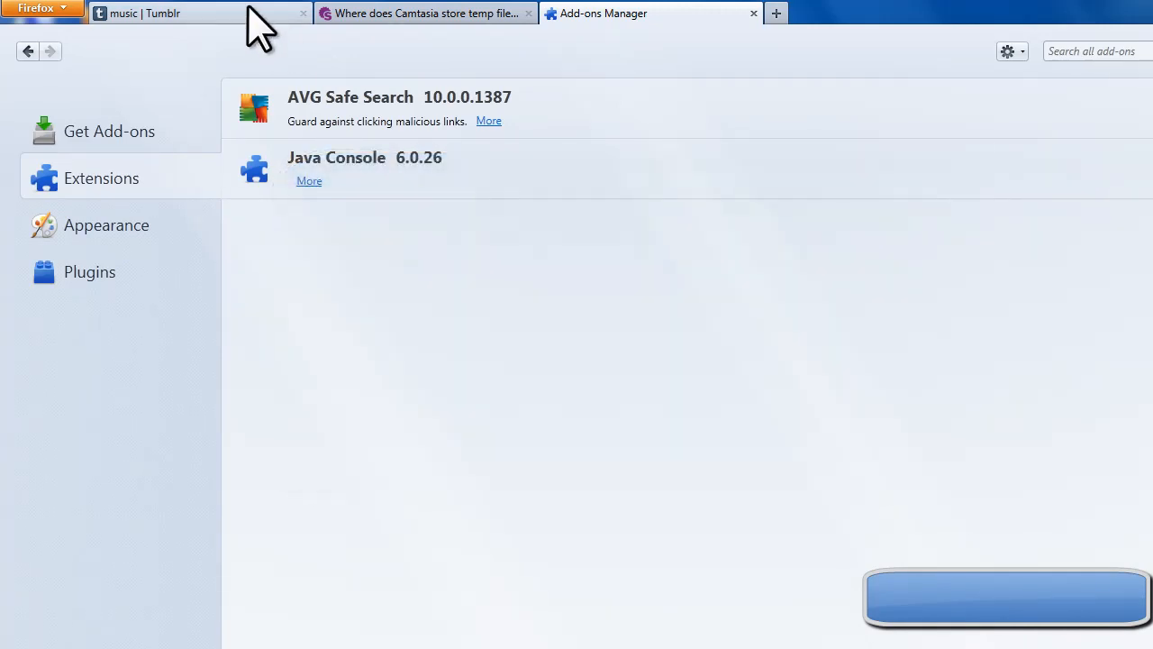
In the Tumblr tab, search the tags for 'music'
click(189, 13)
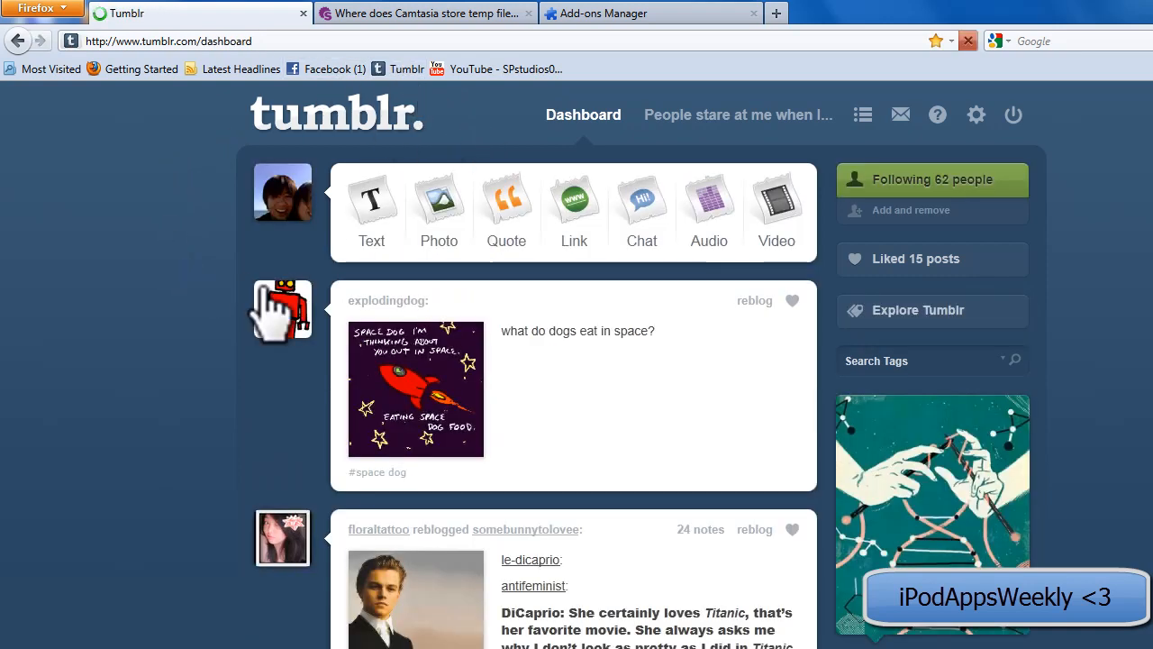
mouse_move(158, 320)
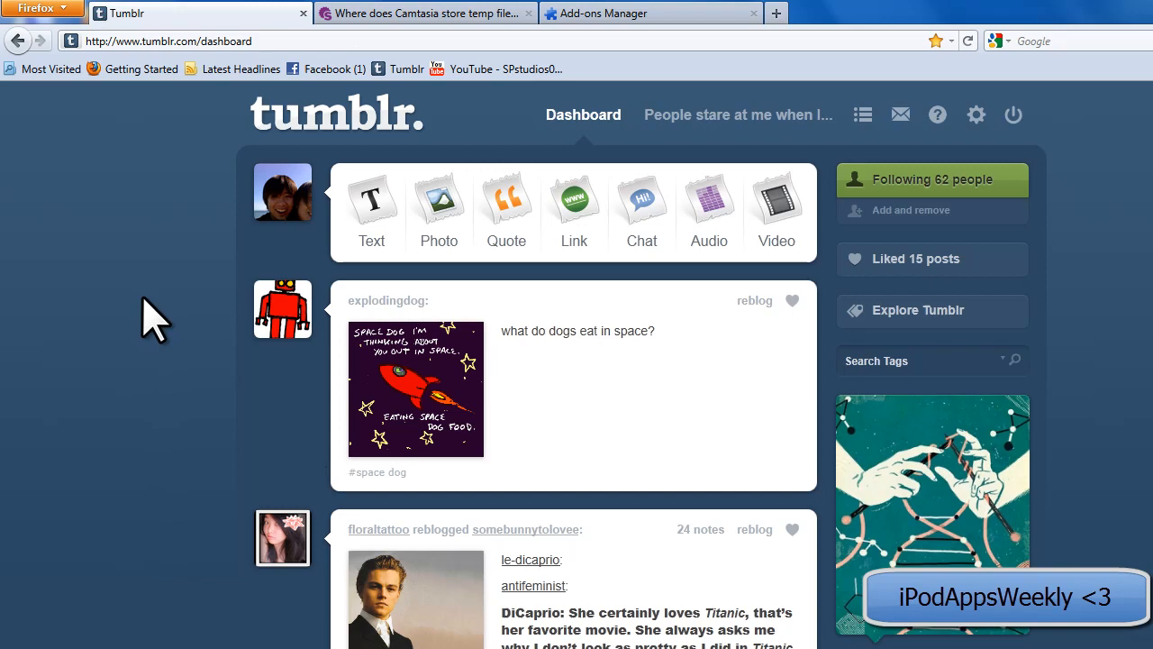
scroll(down, 3)
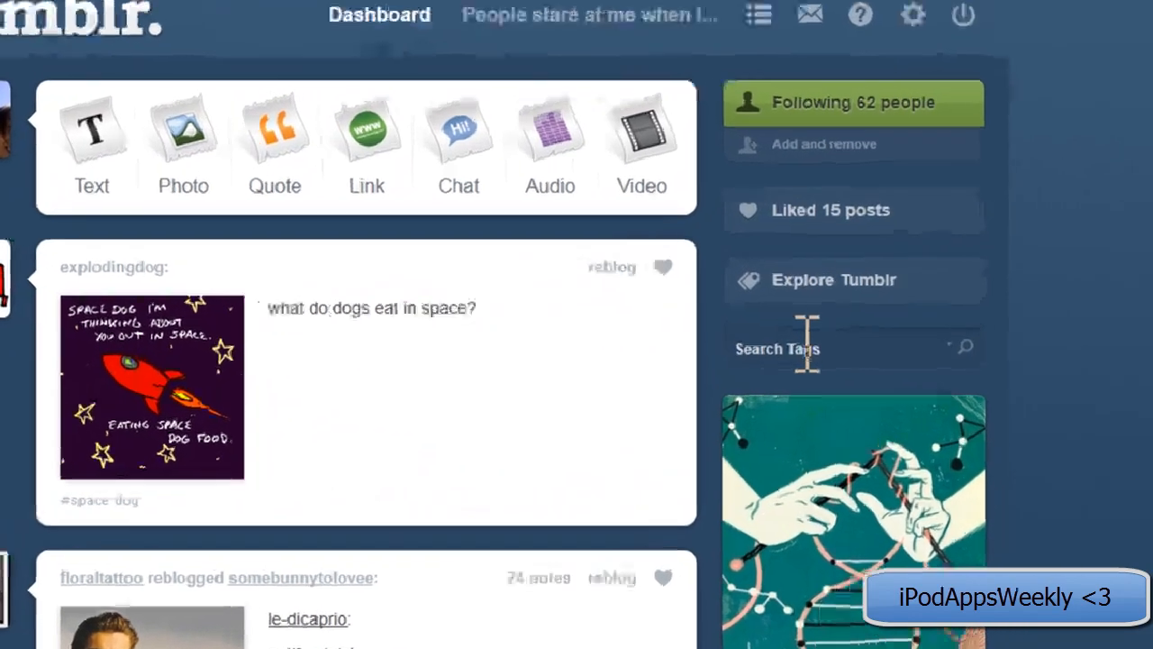
text(music)
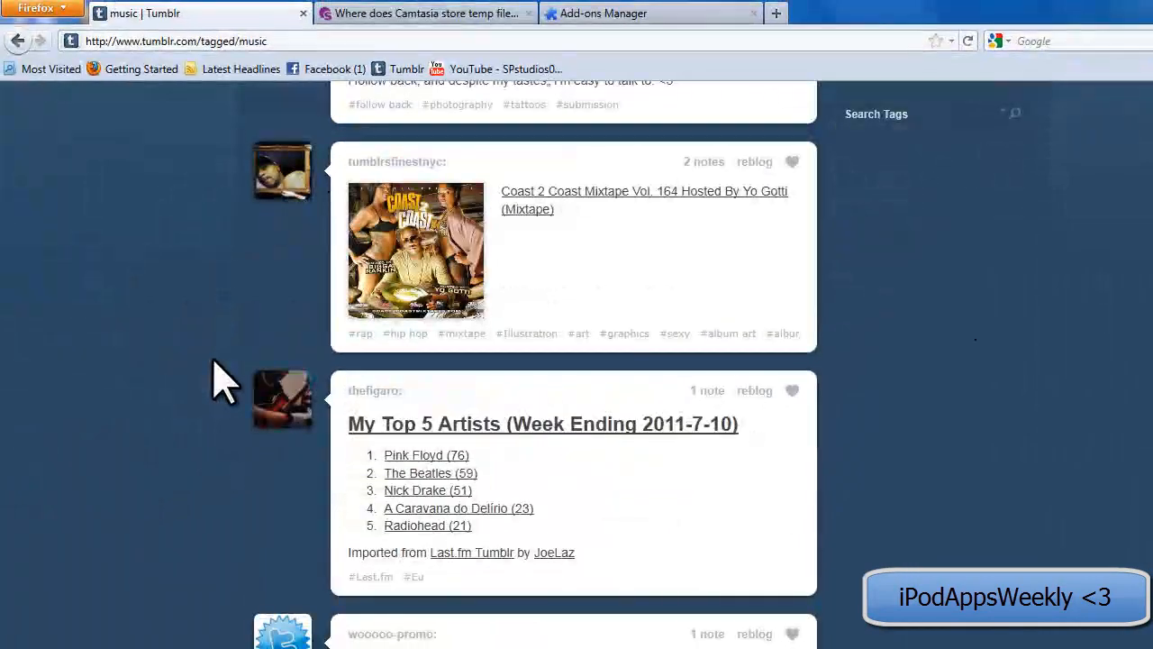
Play the Leona Naess audio post, then stop it
scroll(down, 3)
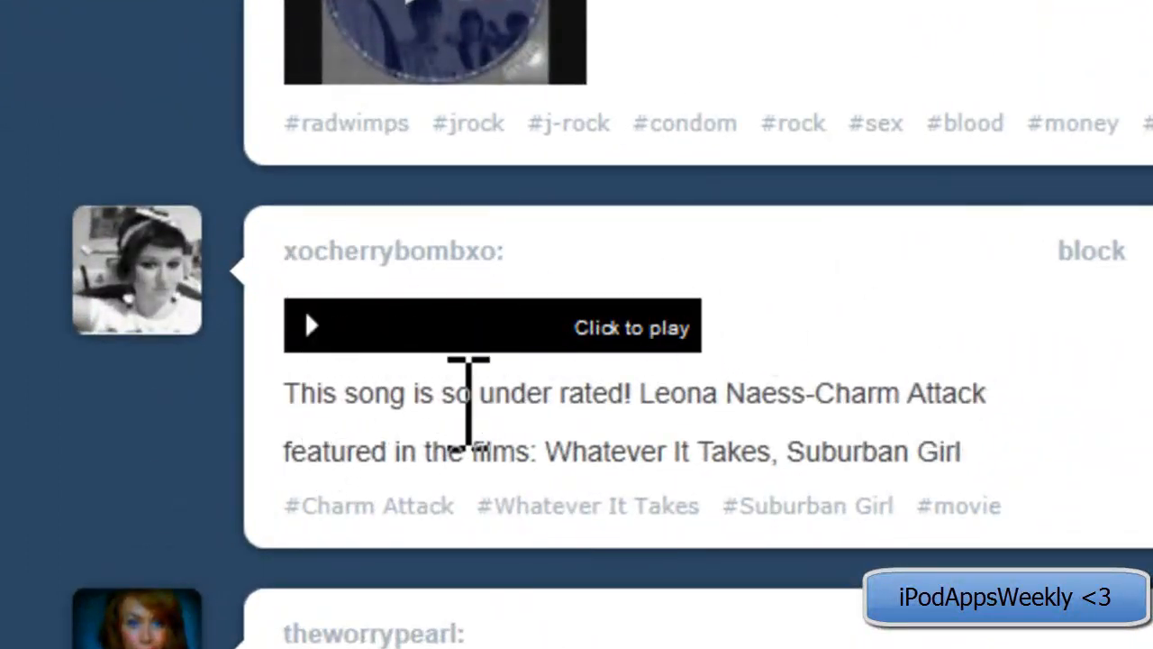
click(311, 325)
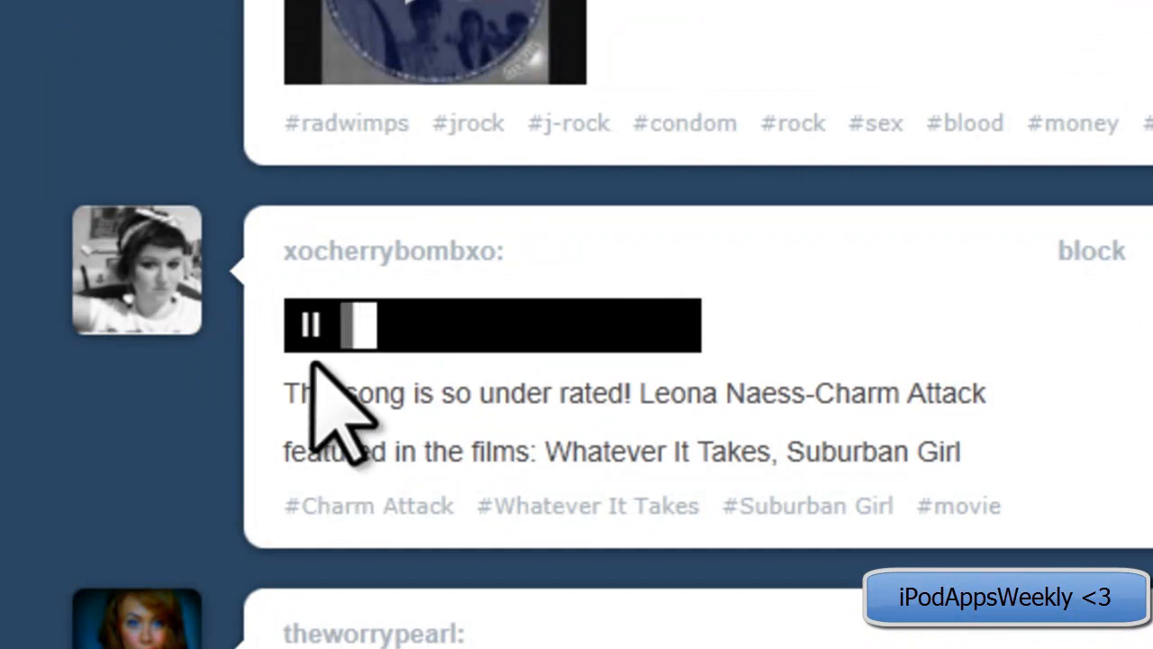
click(310, 326)
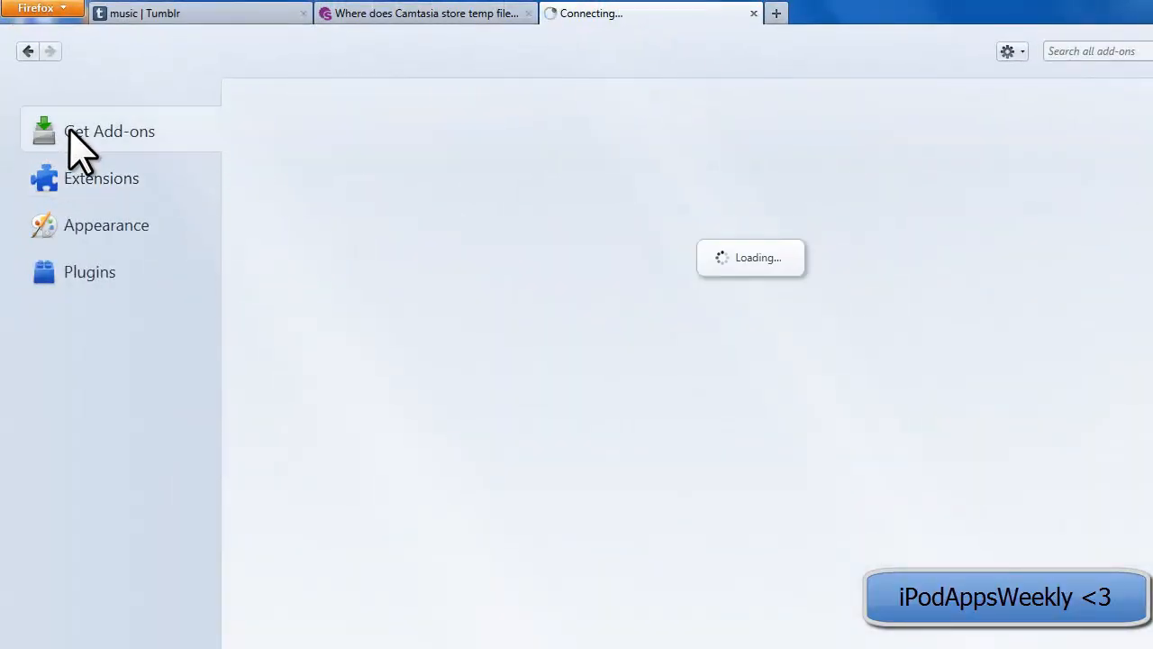
mouse_move(779, 22)
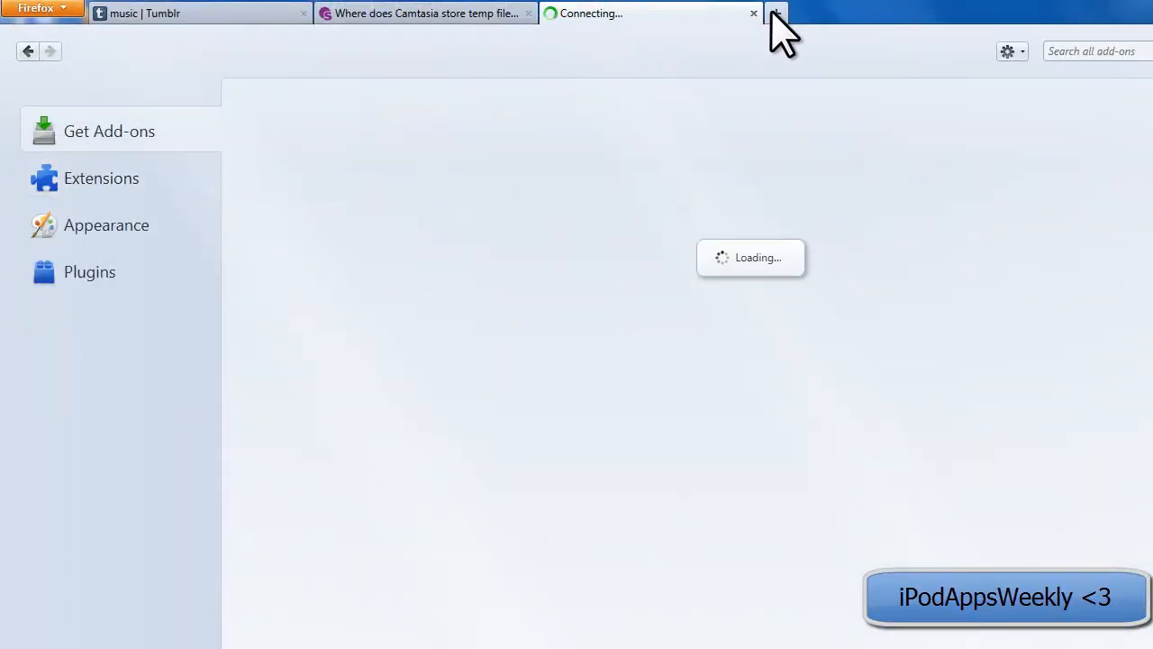
Add the Scriptish add-on to Firefox and confirm its installation
text(google)
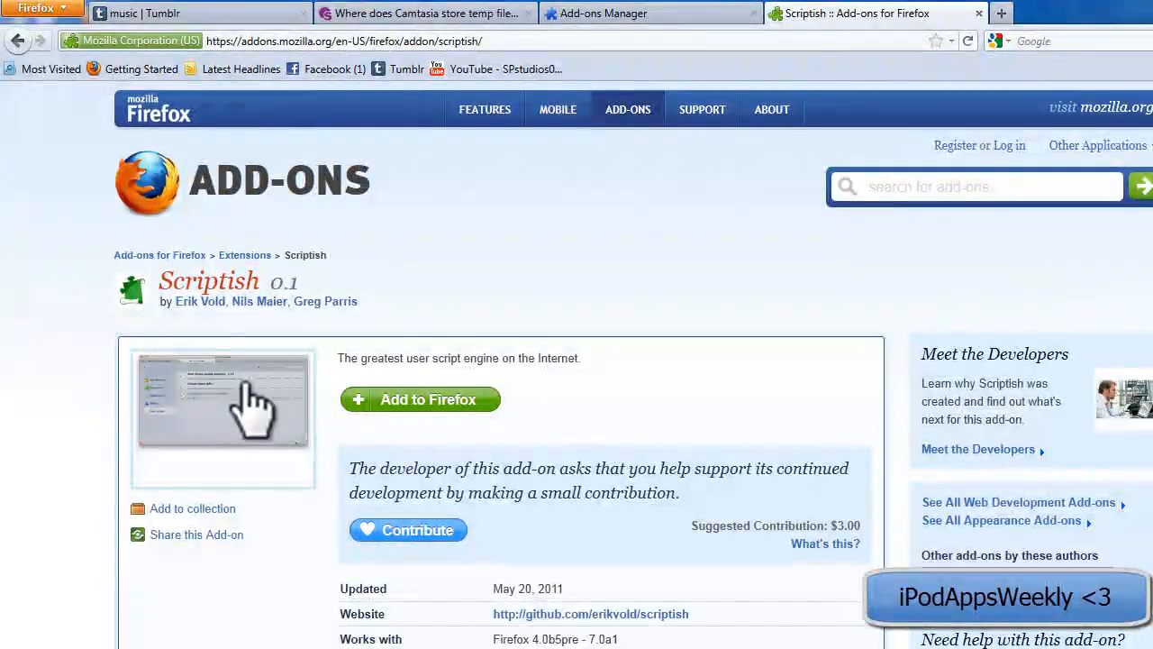
click(420, 399)
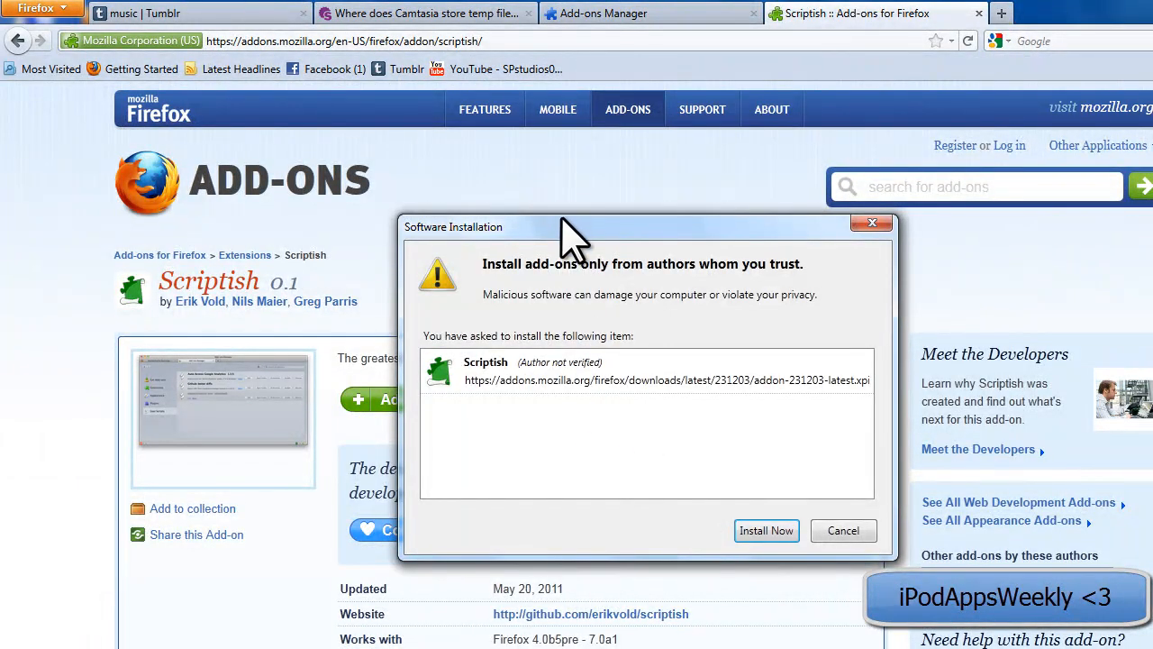
click(765, 529)
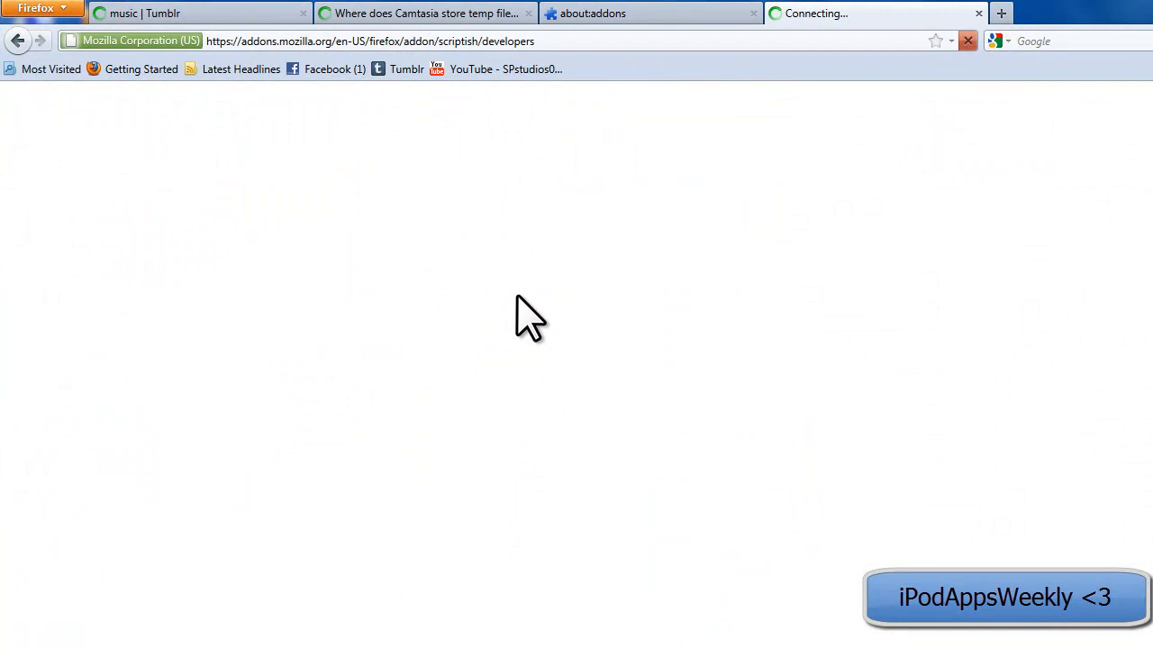
mouse_move(730, 325)
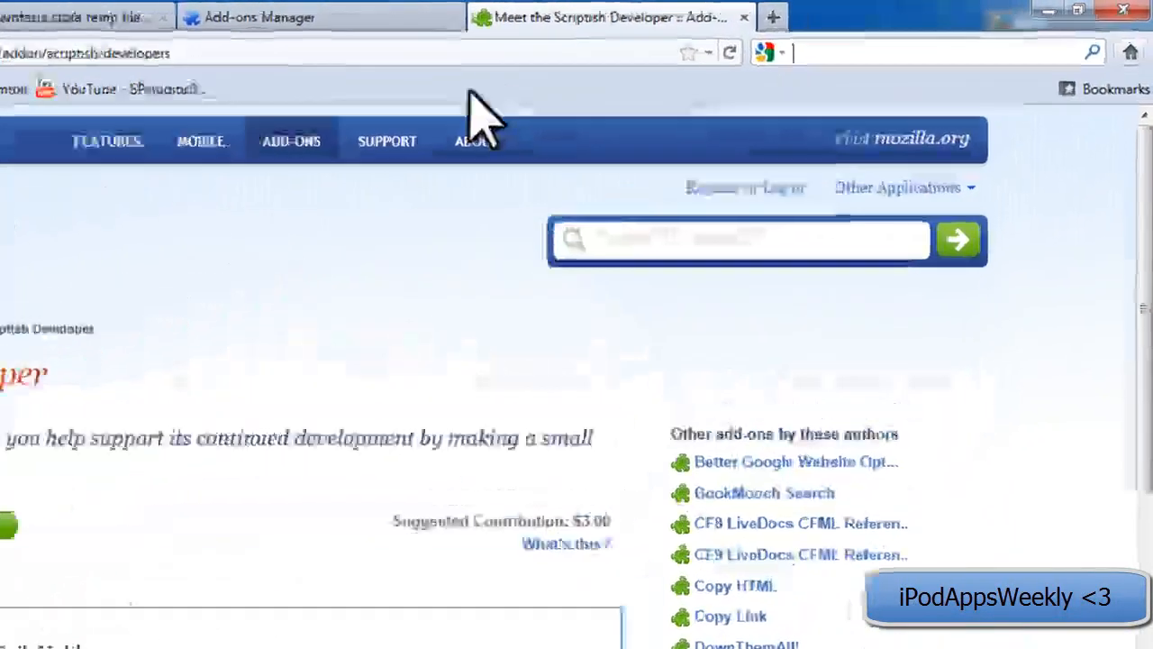
Google 'tumtaster' and install the Tumtaster for Greasemonkey script from userscripts.org
text(tum)
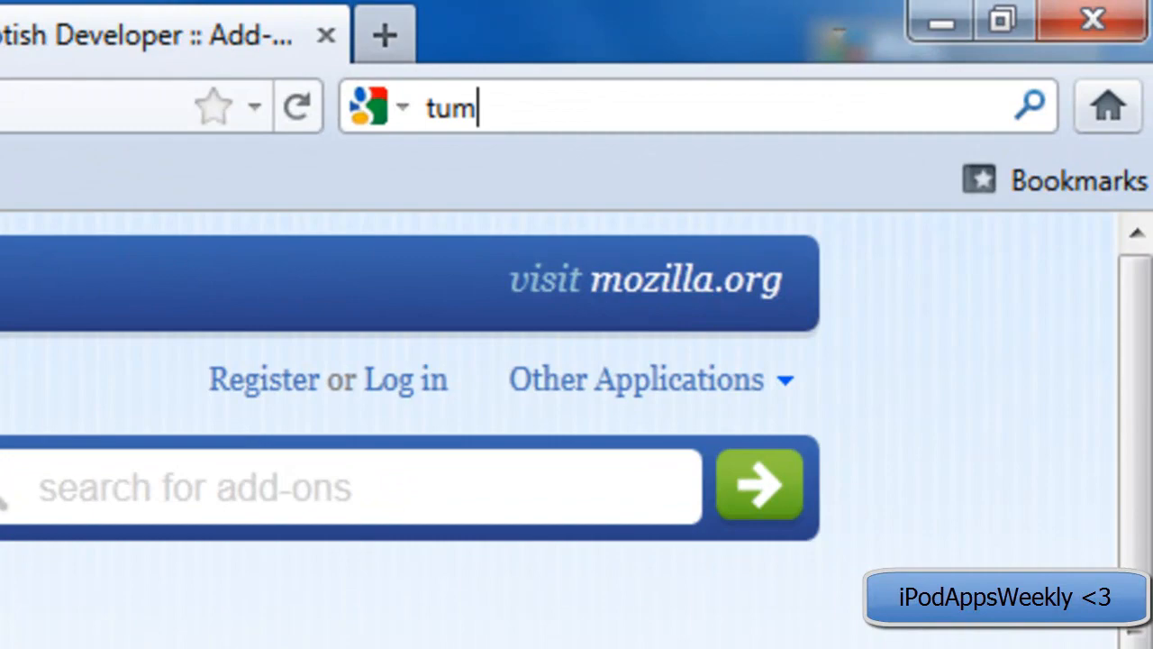
text(taster)
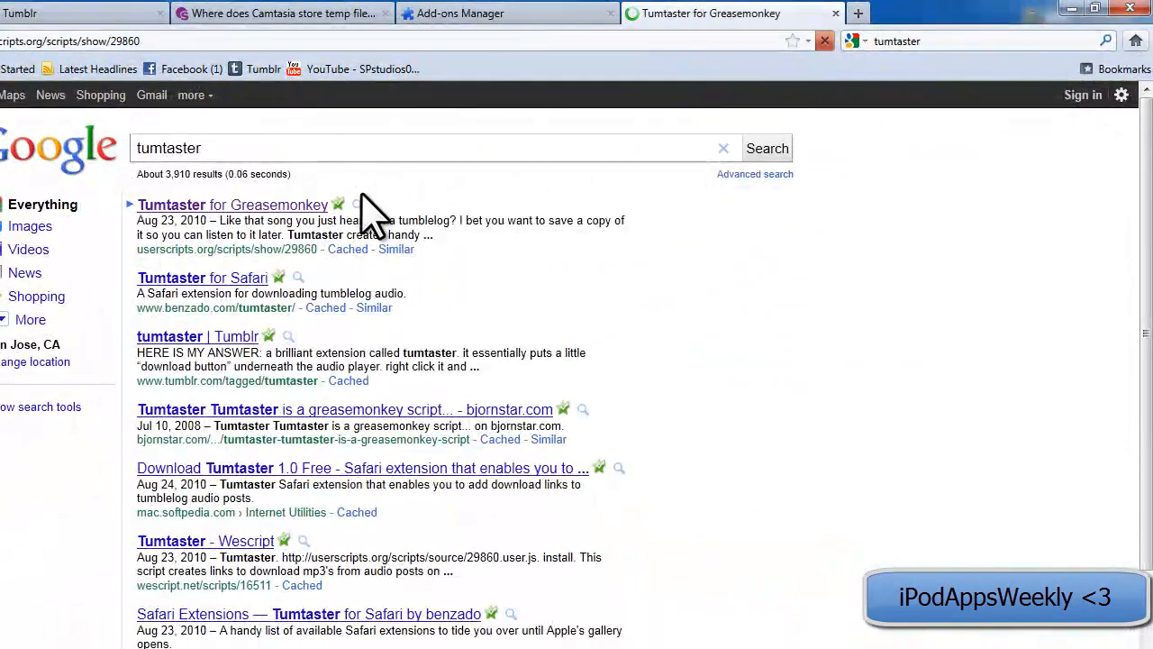
click(233, 205)
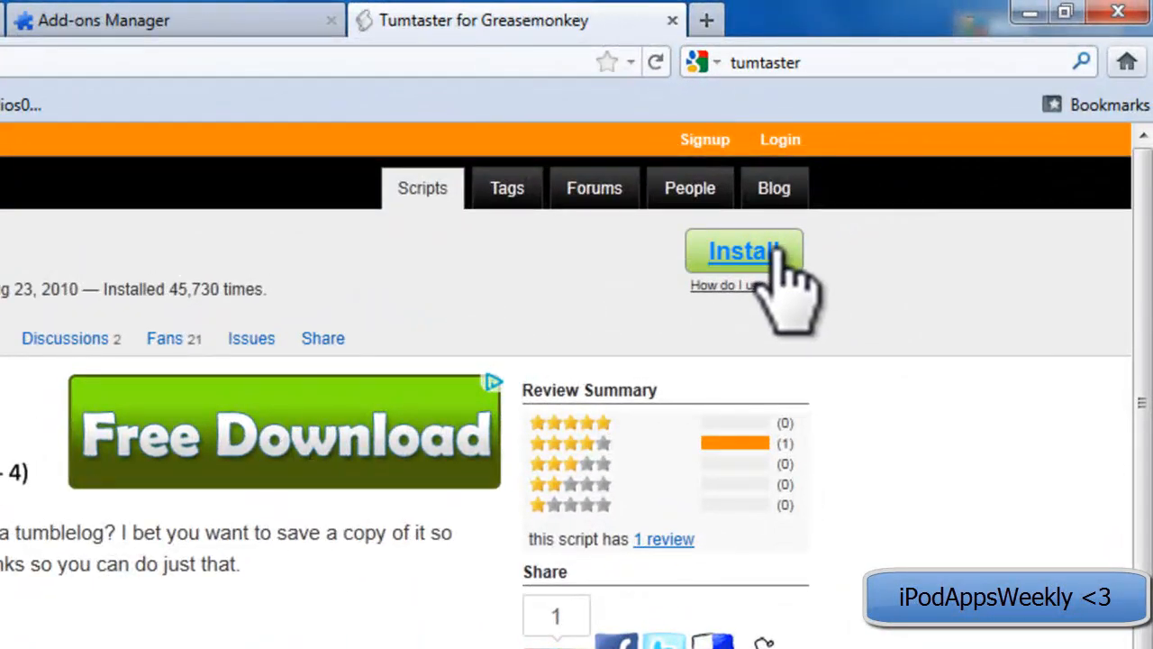
click(743, 251)
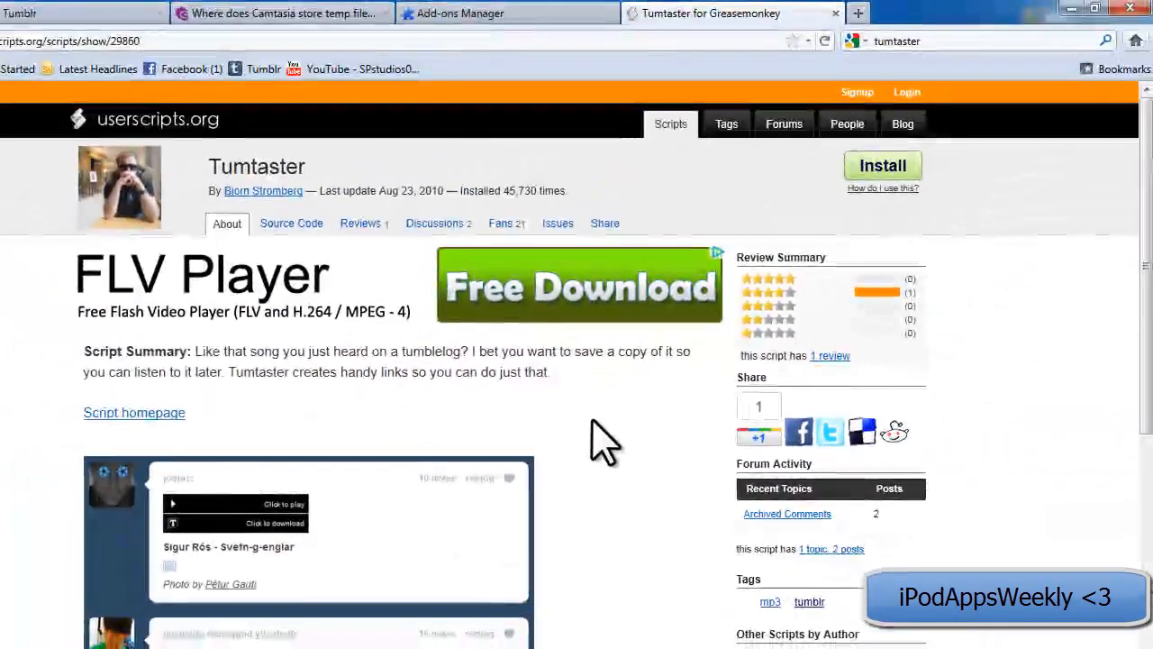
click(882, 165)
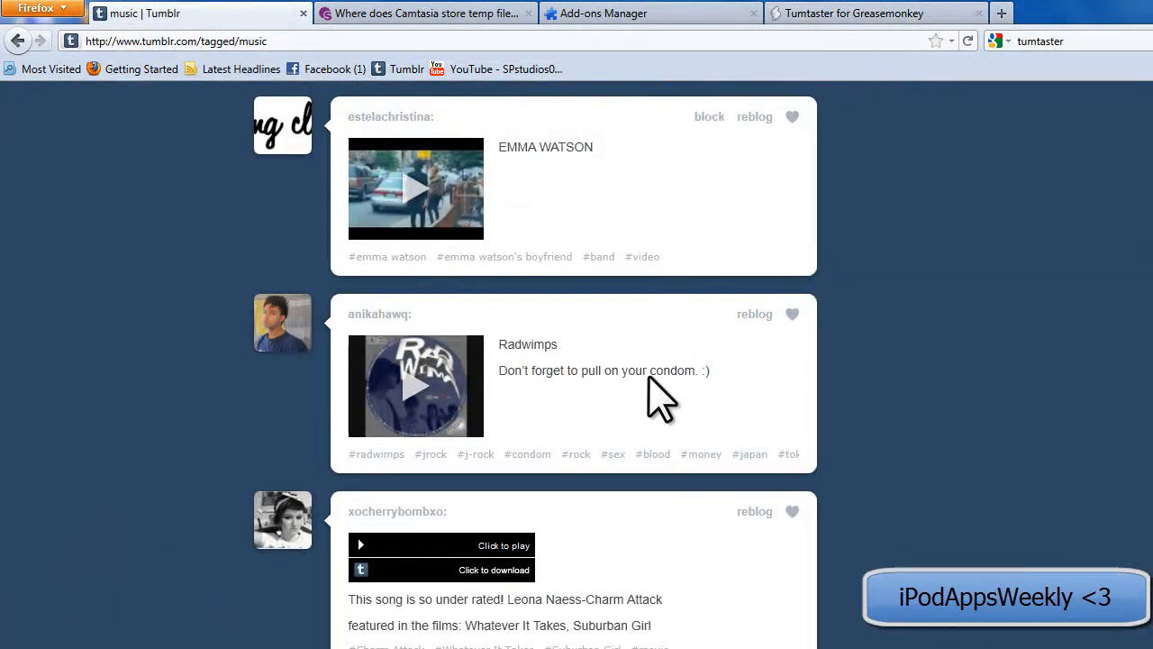
Play, then pause, the Leona Naess audio post on the Tumblr music tag page
scroll(down, 3)
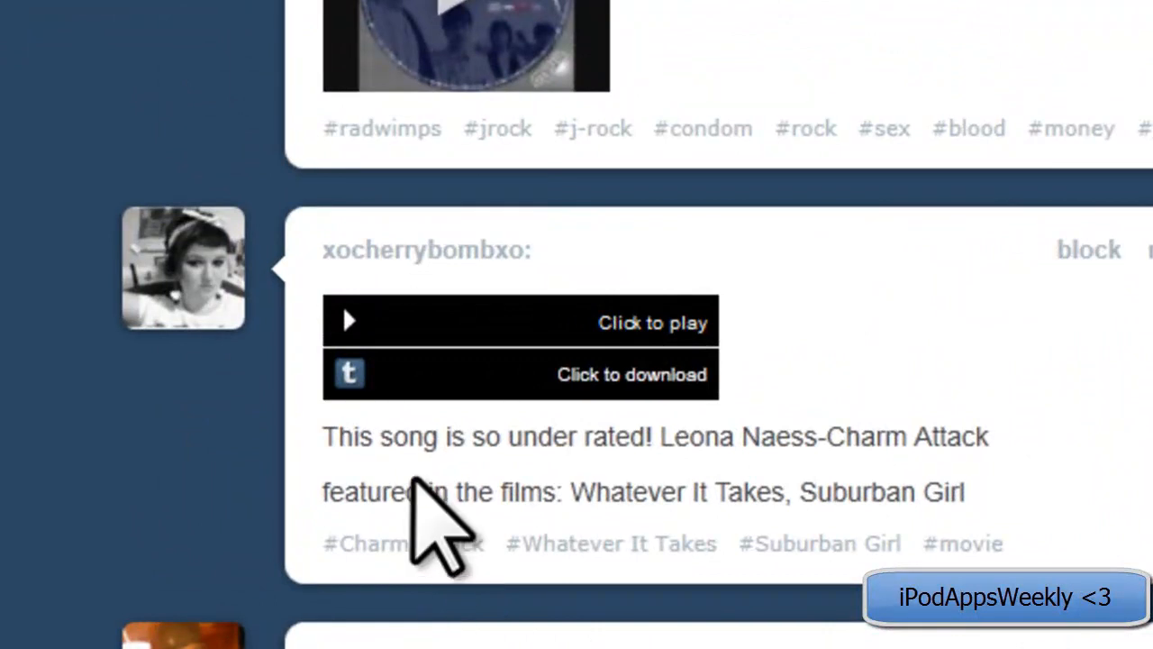
mouse_move(568, 513)
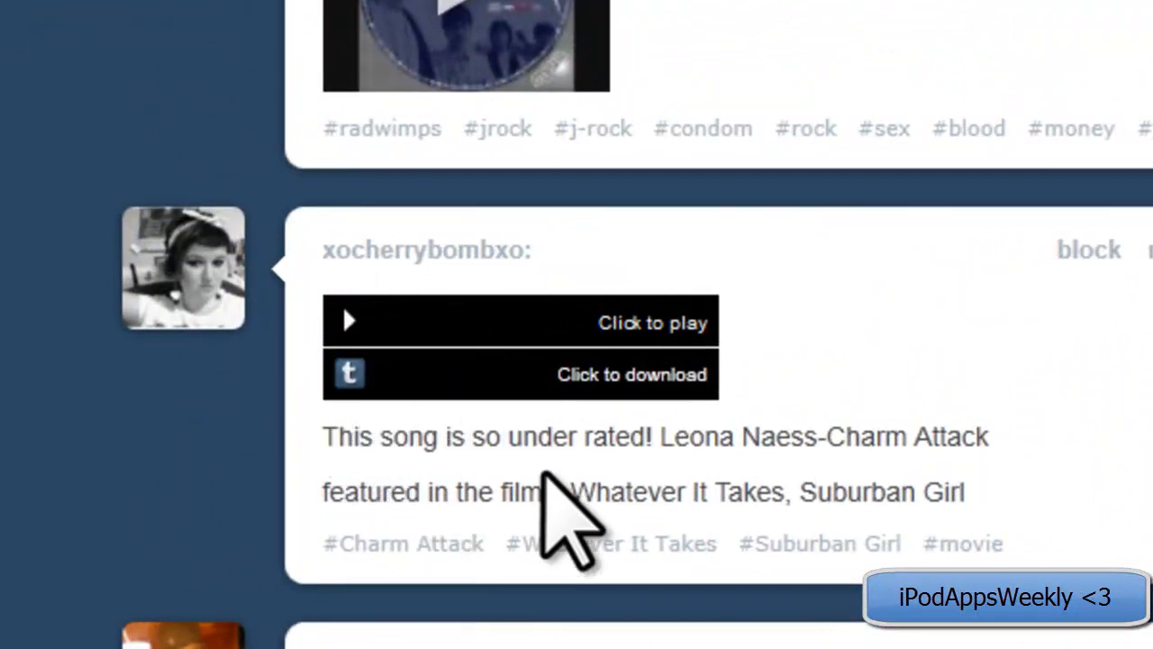
mouse_move(577, 451)
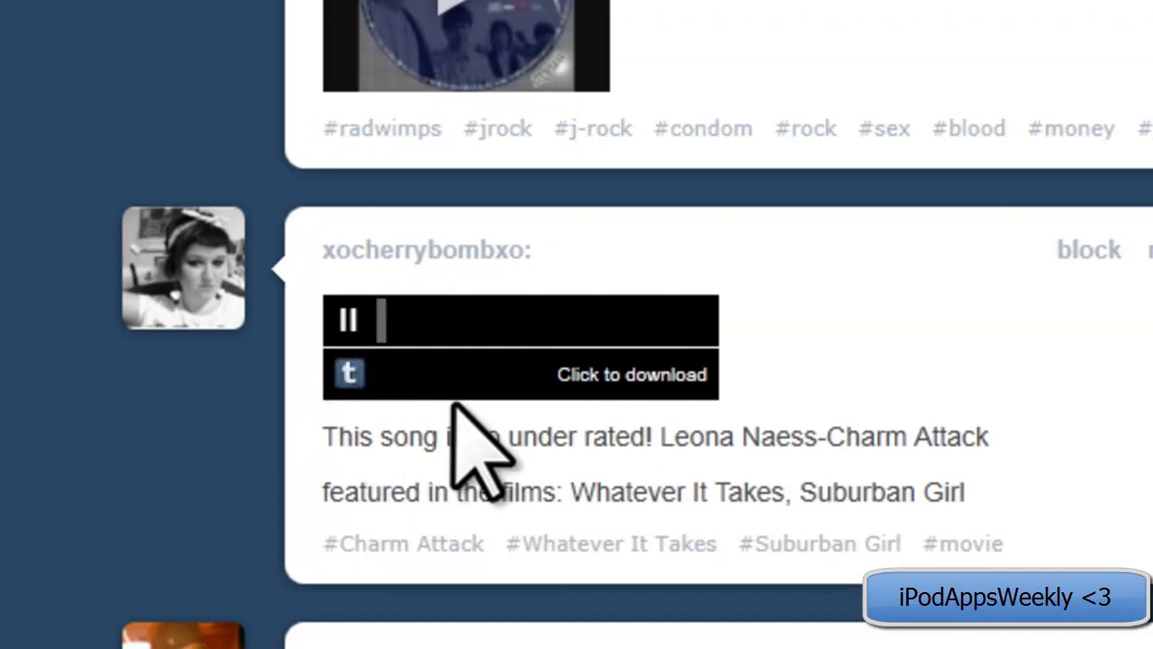
click(348, 320)
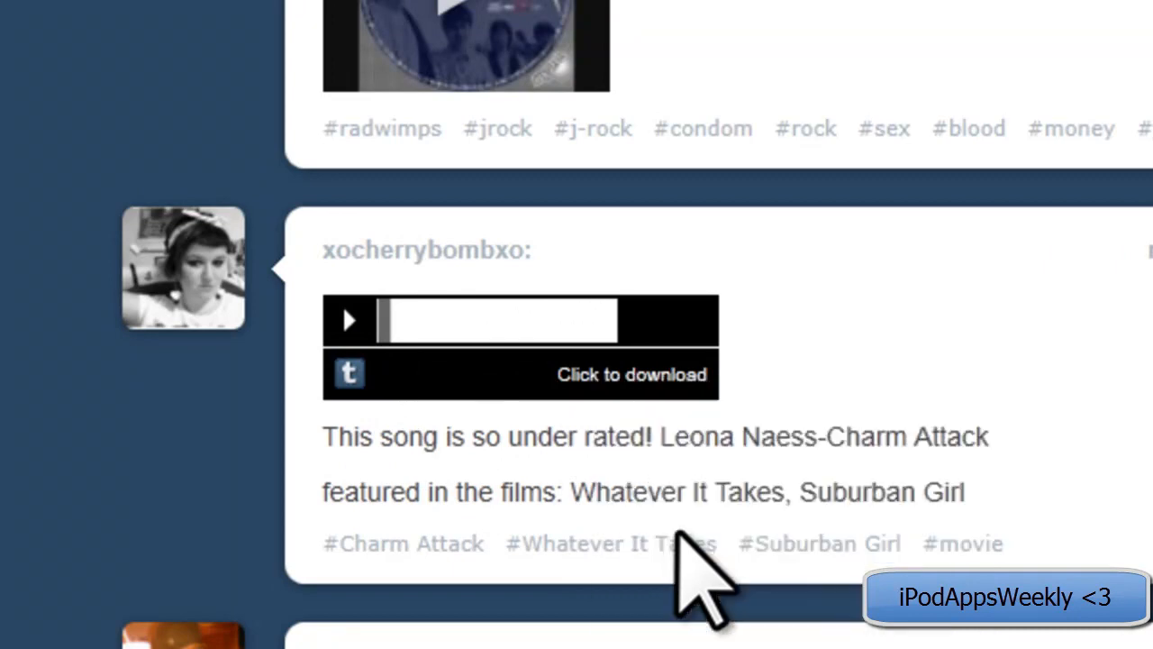
click(631, 374)
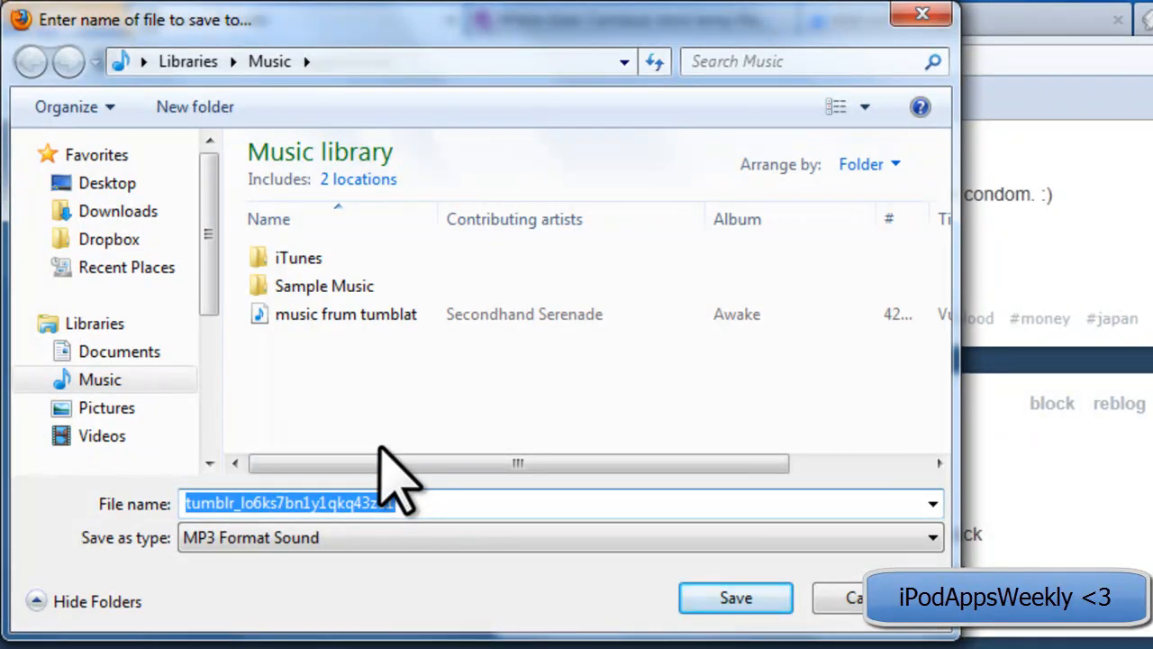
Save the MP3 as 'hipsters' in the Music library
text(hipsters)
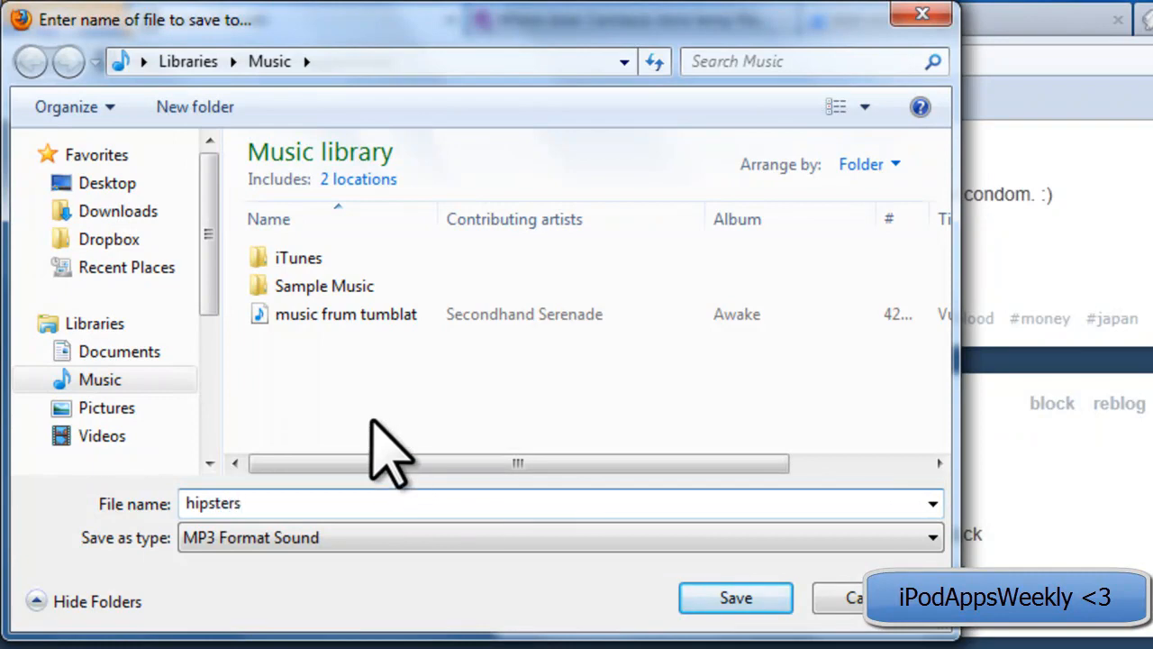
click(735, 597)
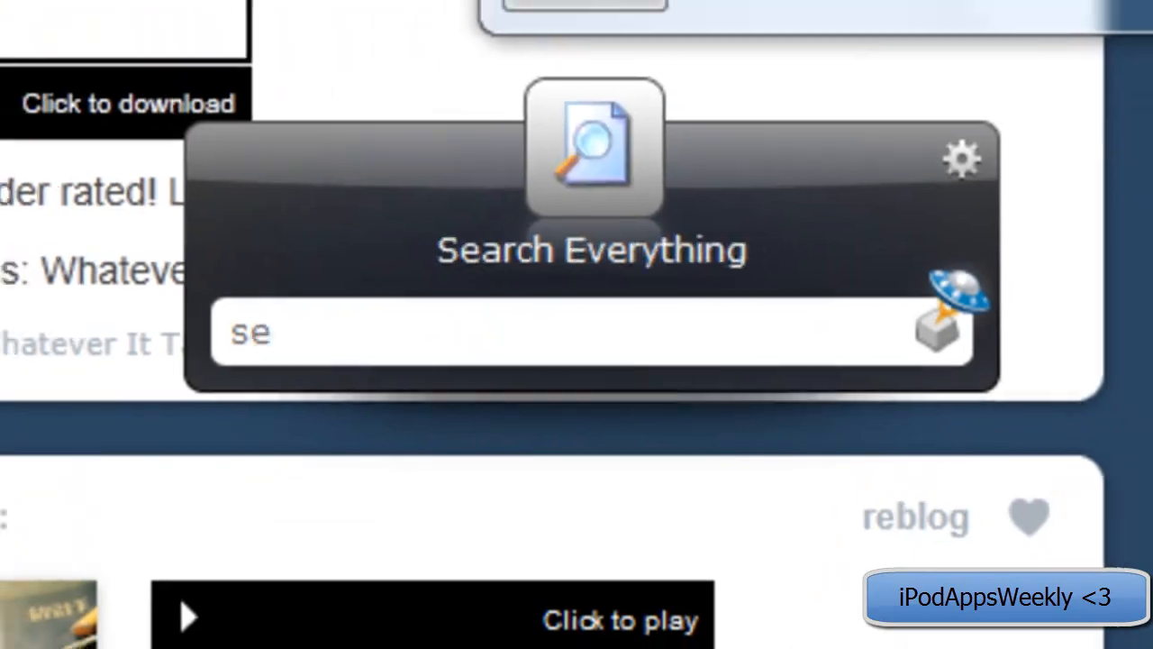
Confirm hipsters.mp3 is in Music via Everything, then close Firefox's Downloads window
text(hipsters)
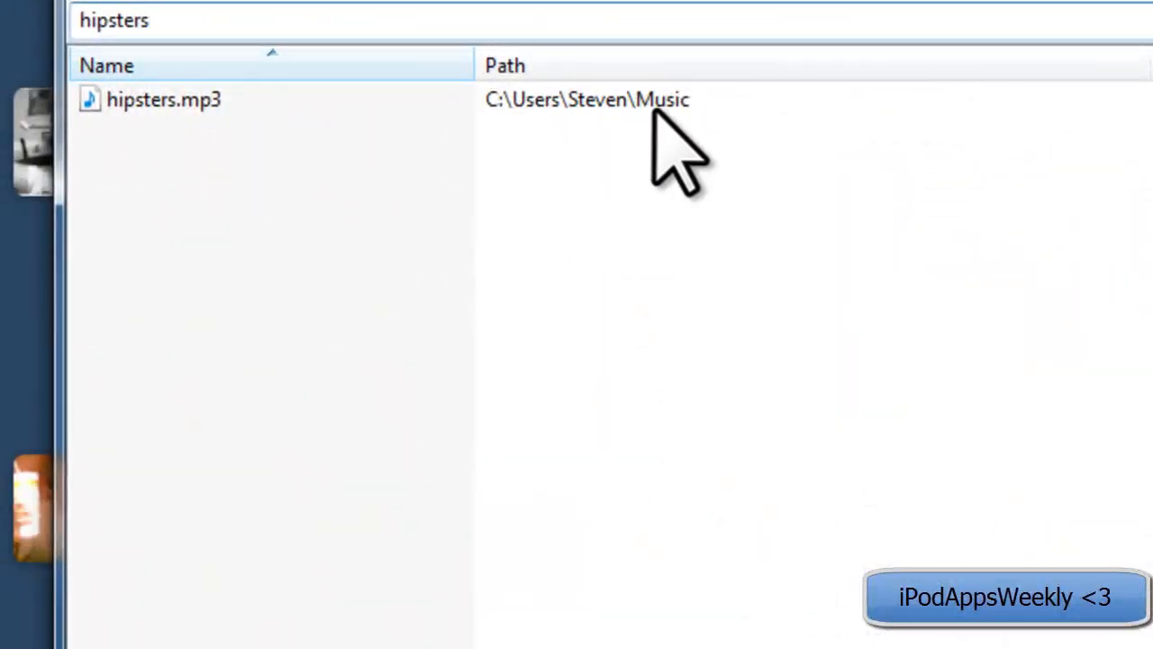
mouse_move(734, 171)
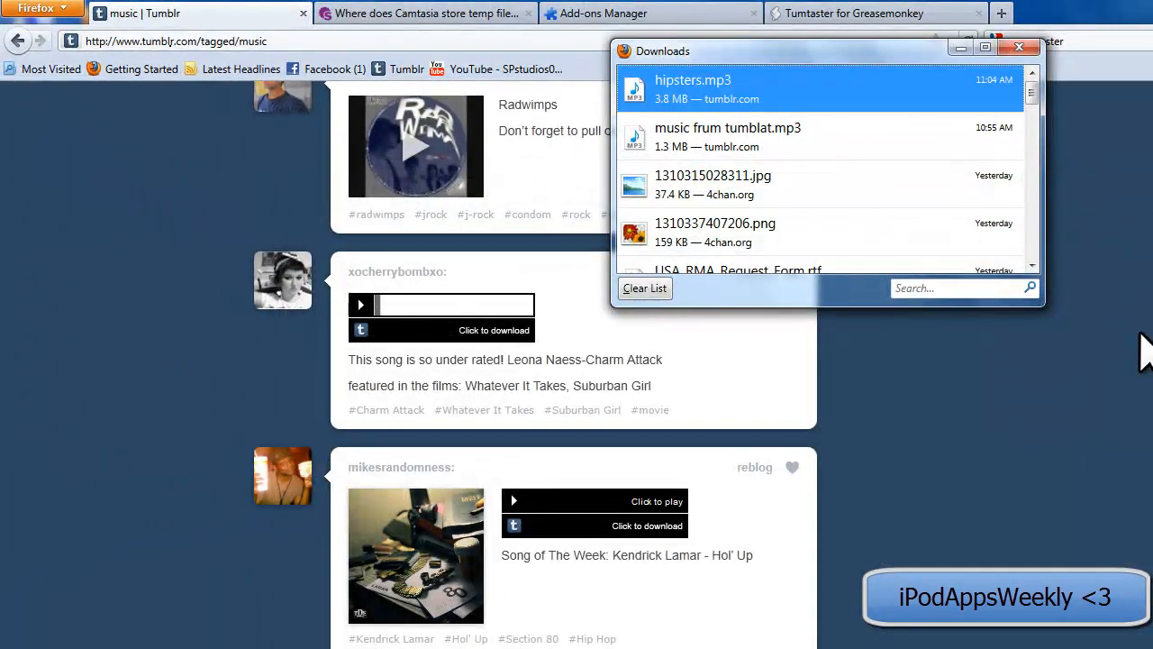
click(1019, 47)
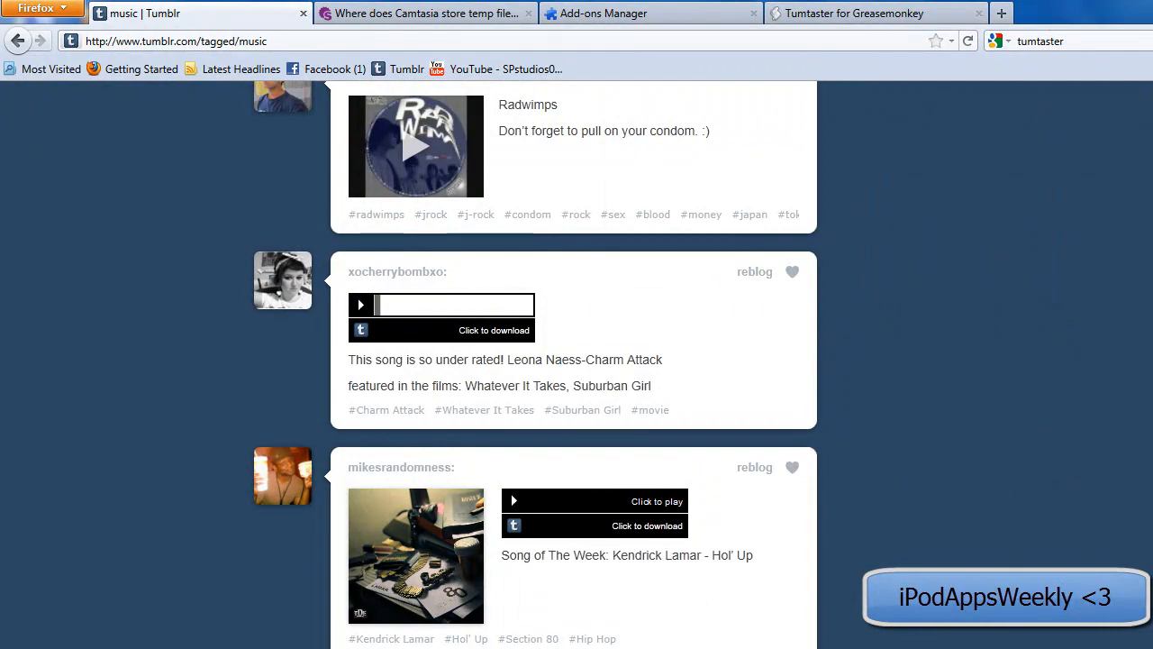